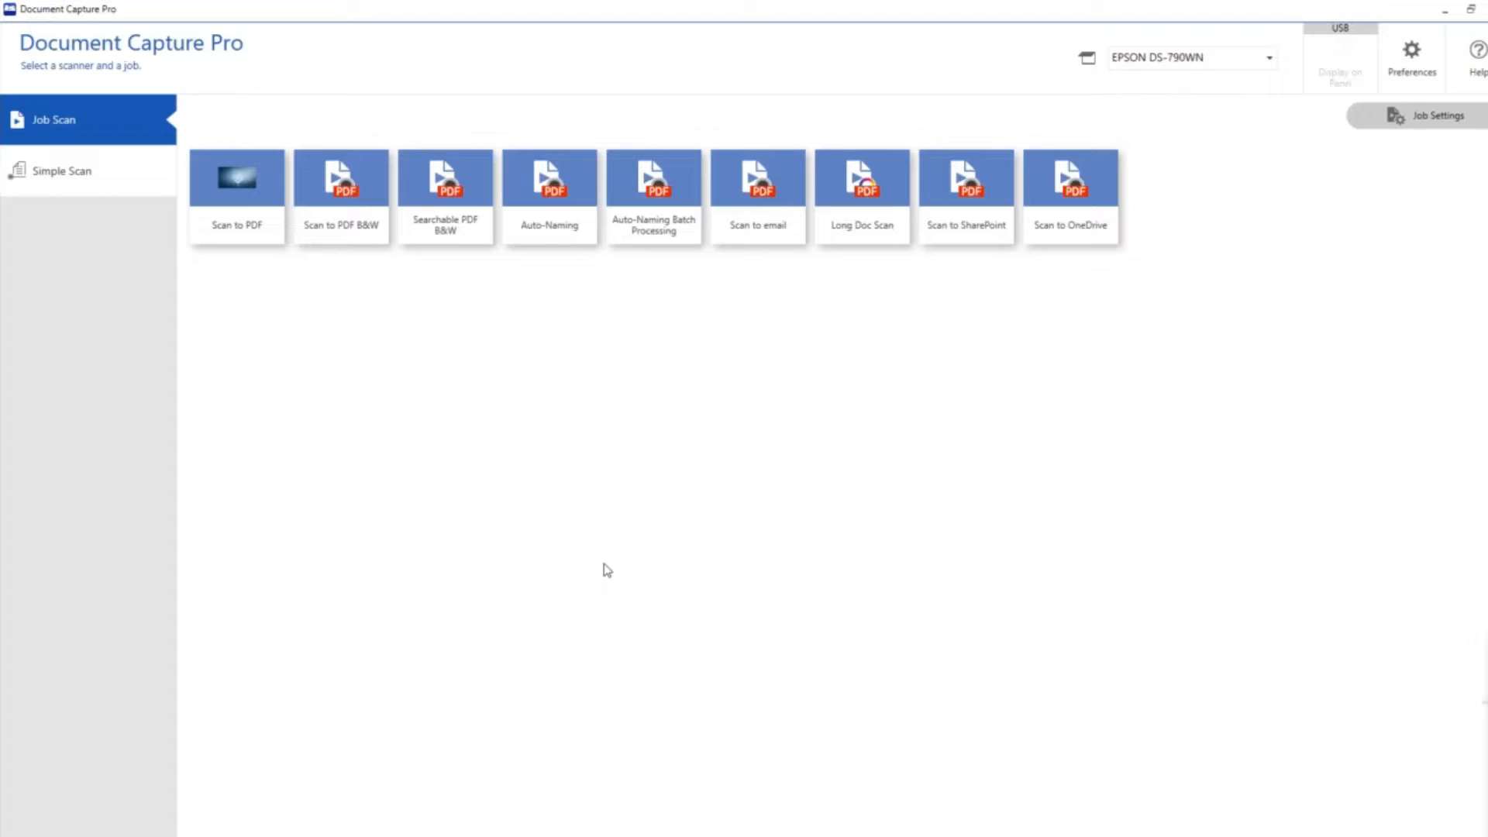
- Select the Long Doc Scan job in Job Settings and open it for editing
click(237, 194)
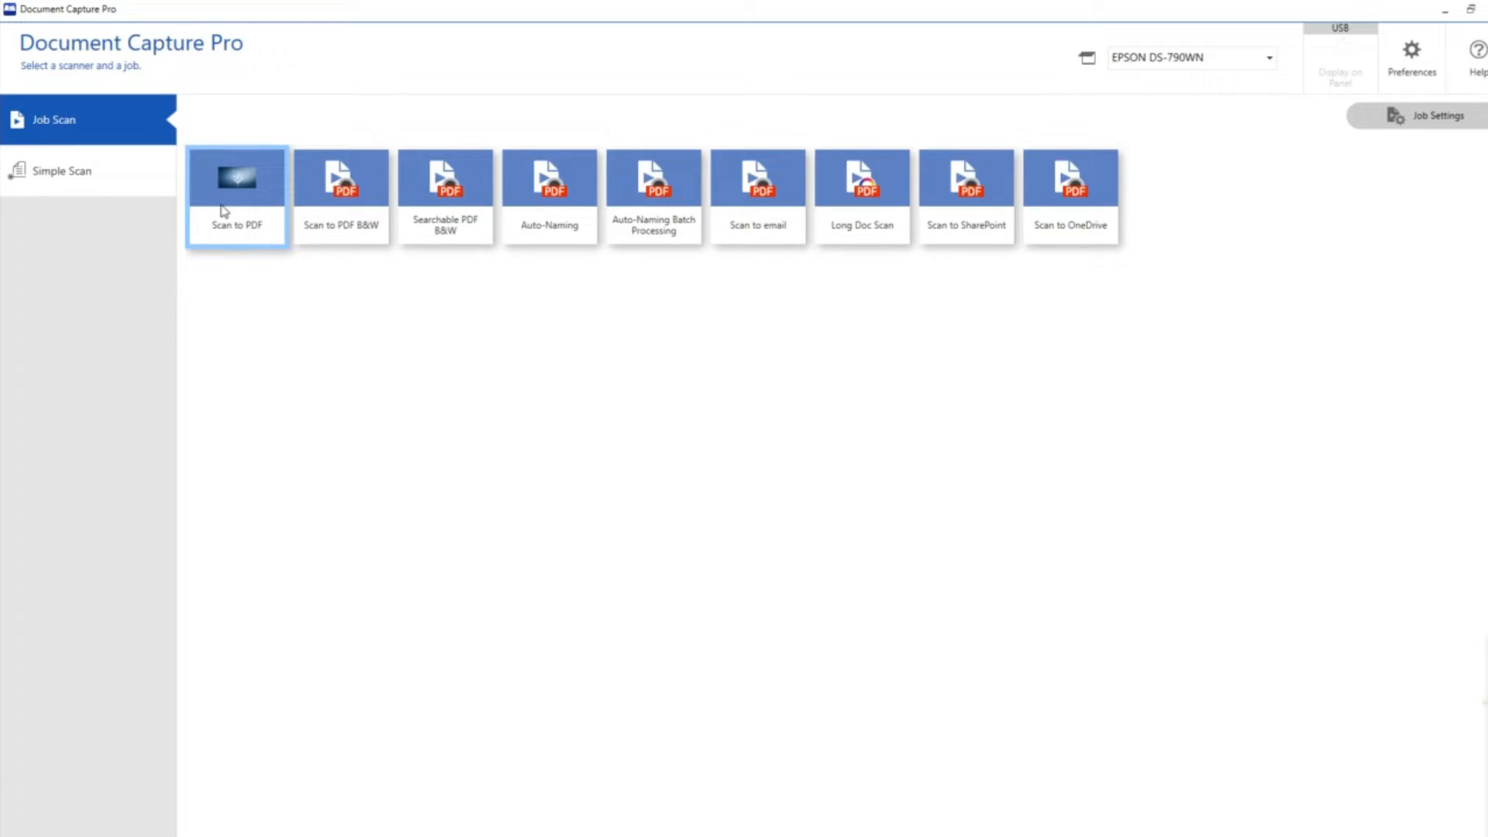
click(862, 180)
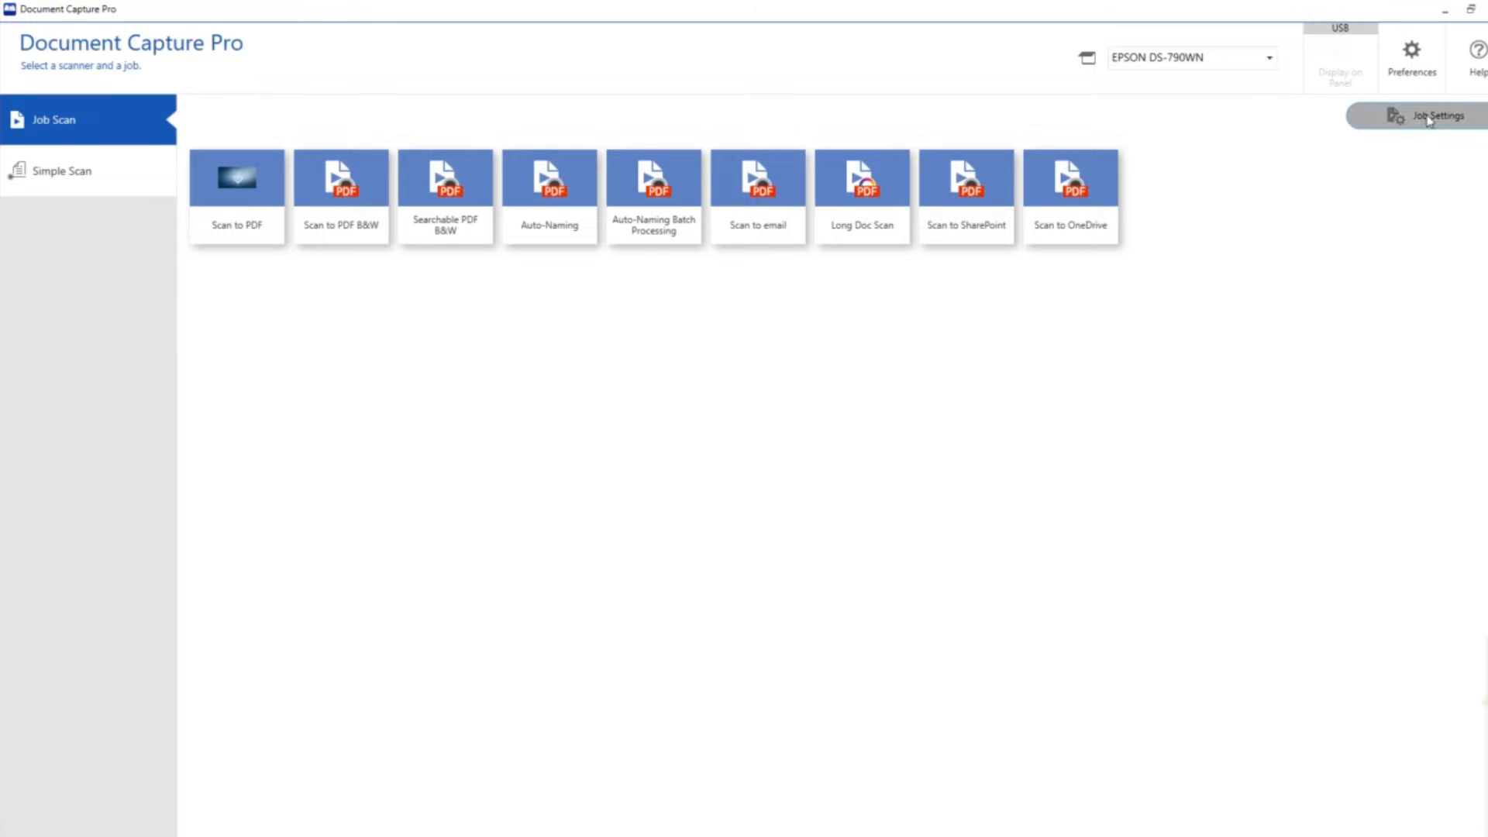
click(1435, 117)
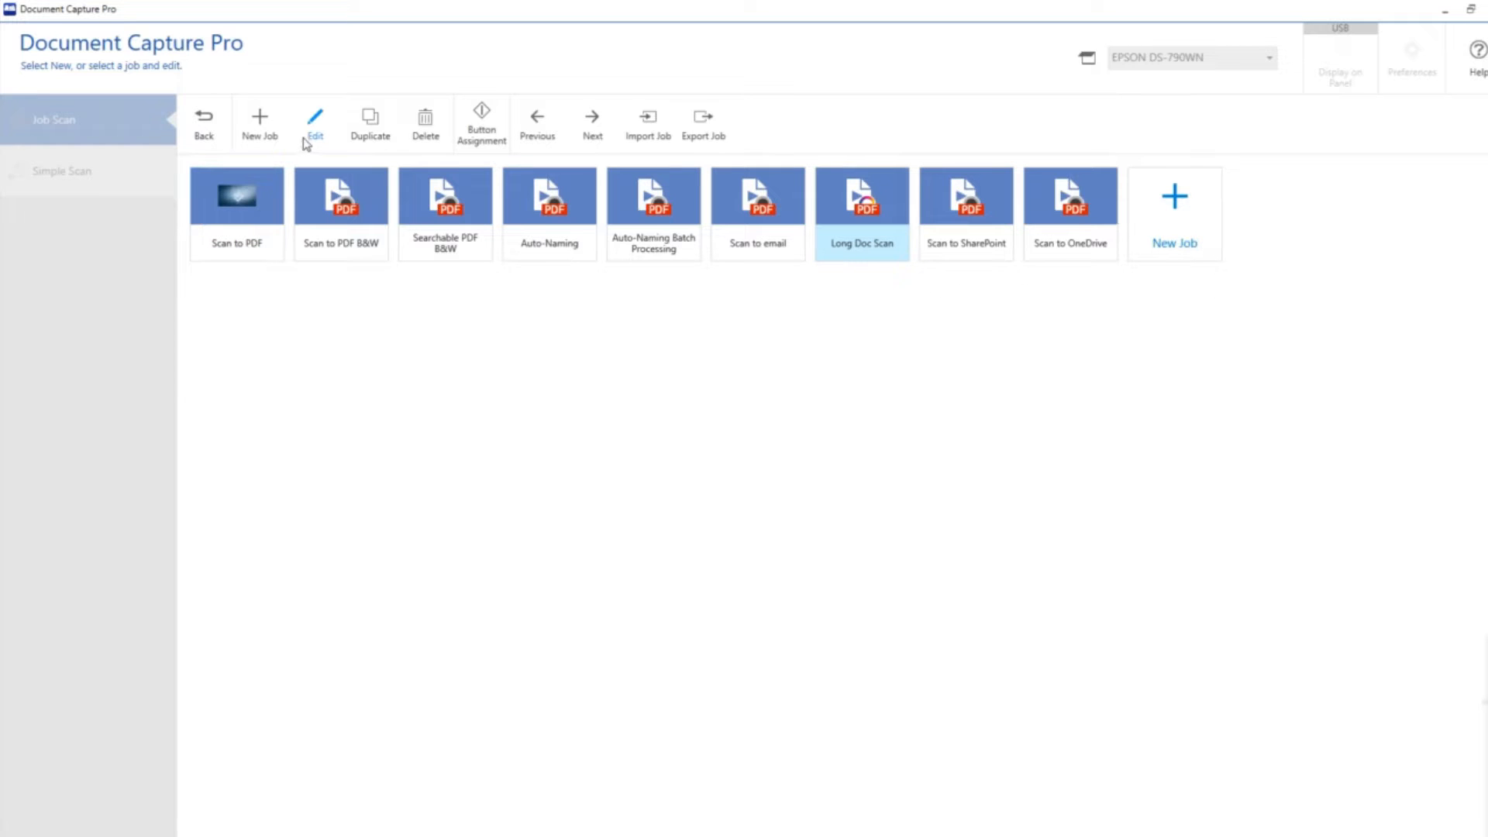
click(315, 122)
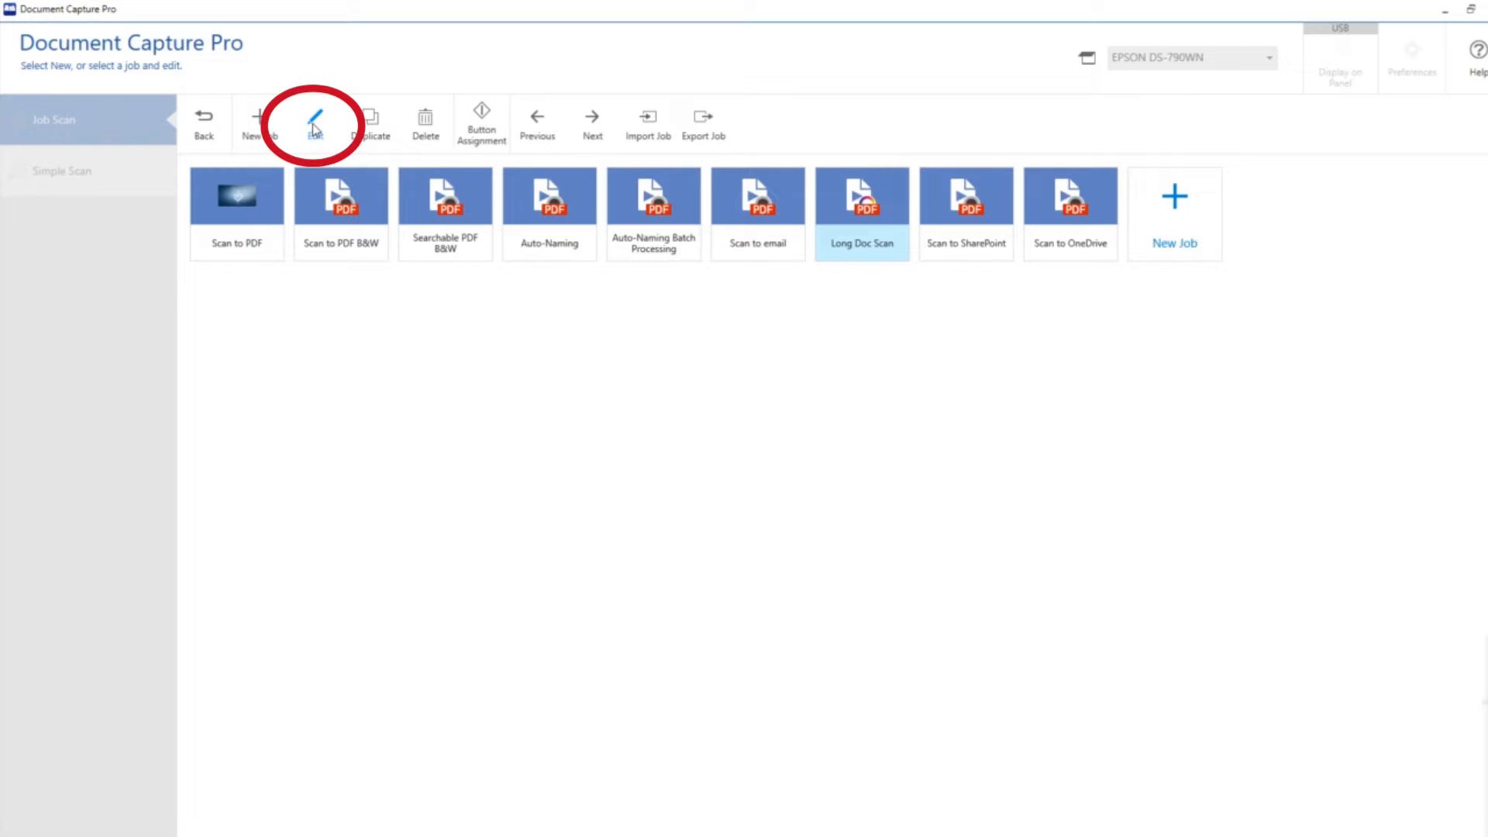
click(314, 123)
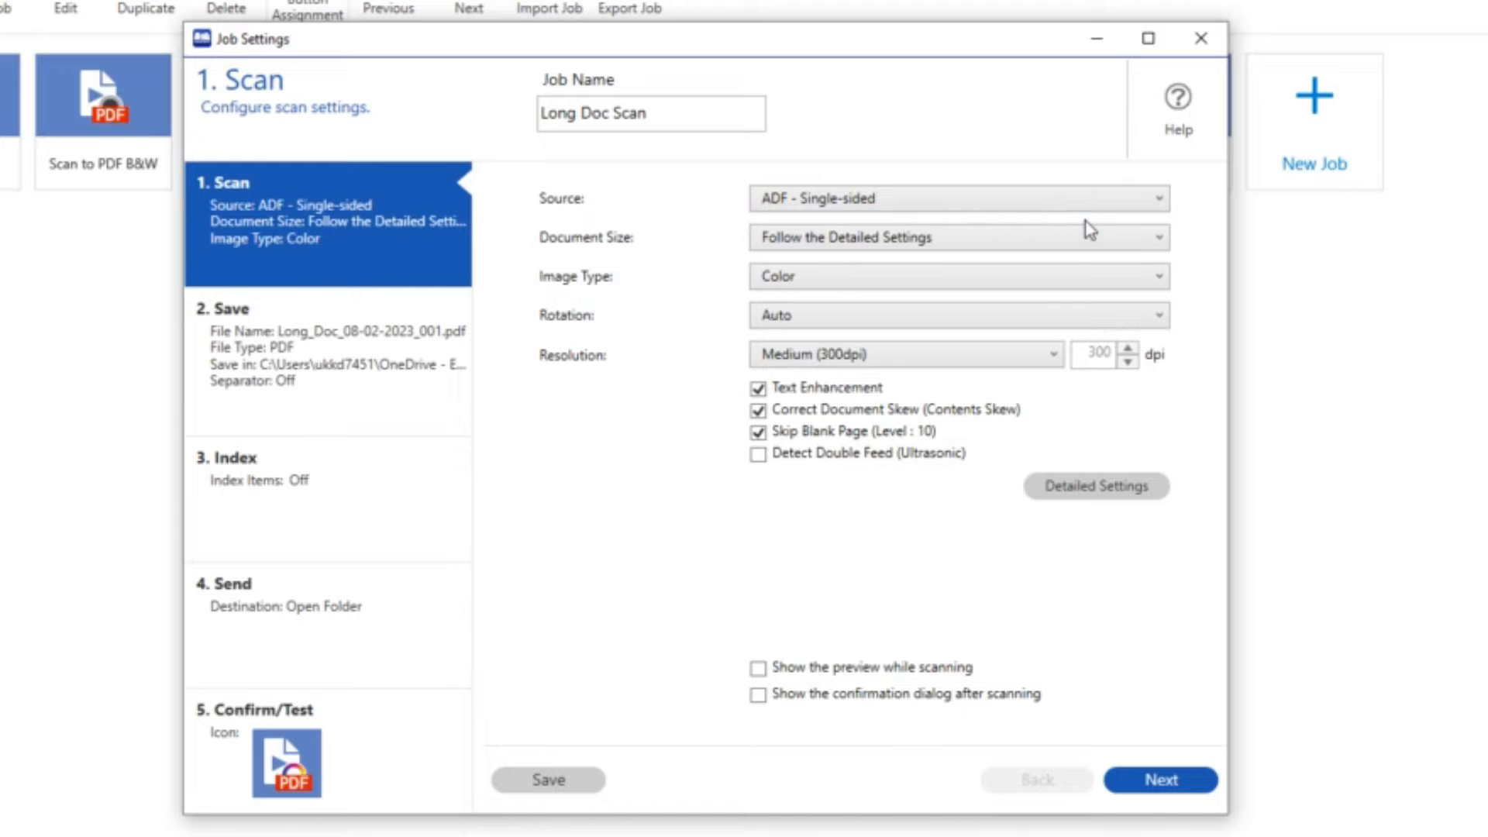
- Keep Document Size on Follow the Detailed Settings and launch the scanner's detailed settings
click(957, 237)
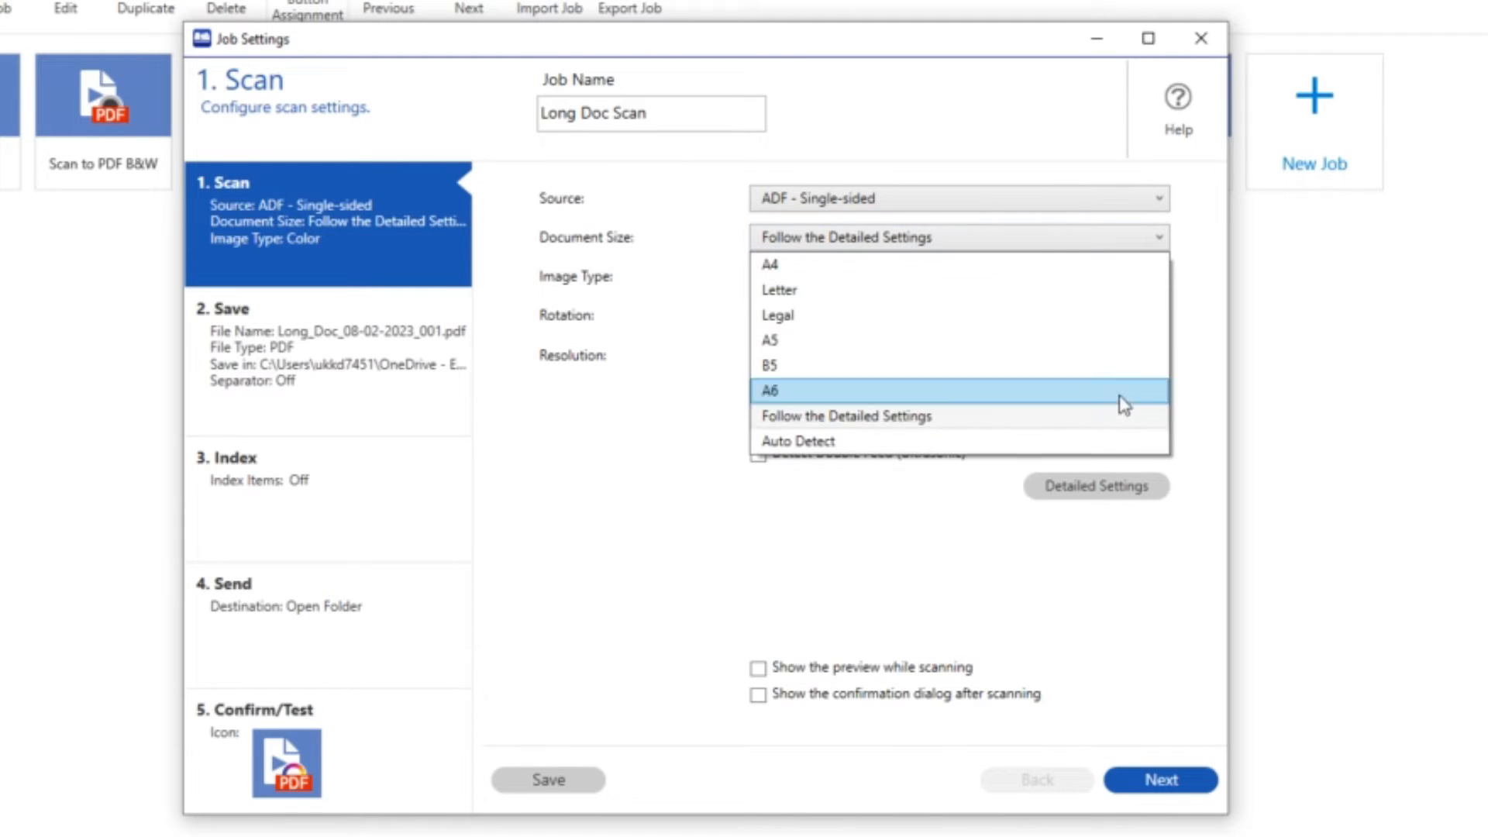
click(846, 415)
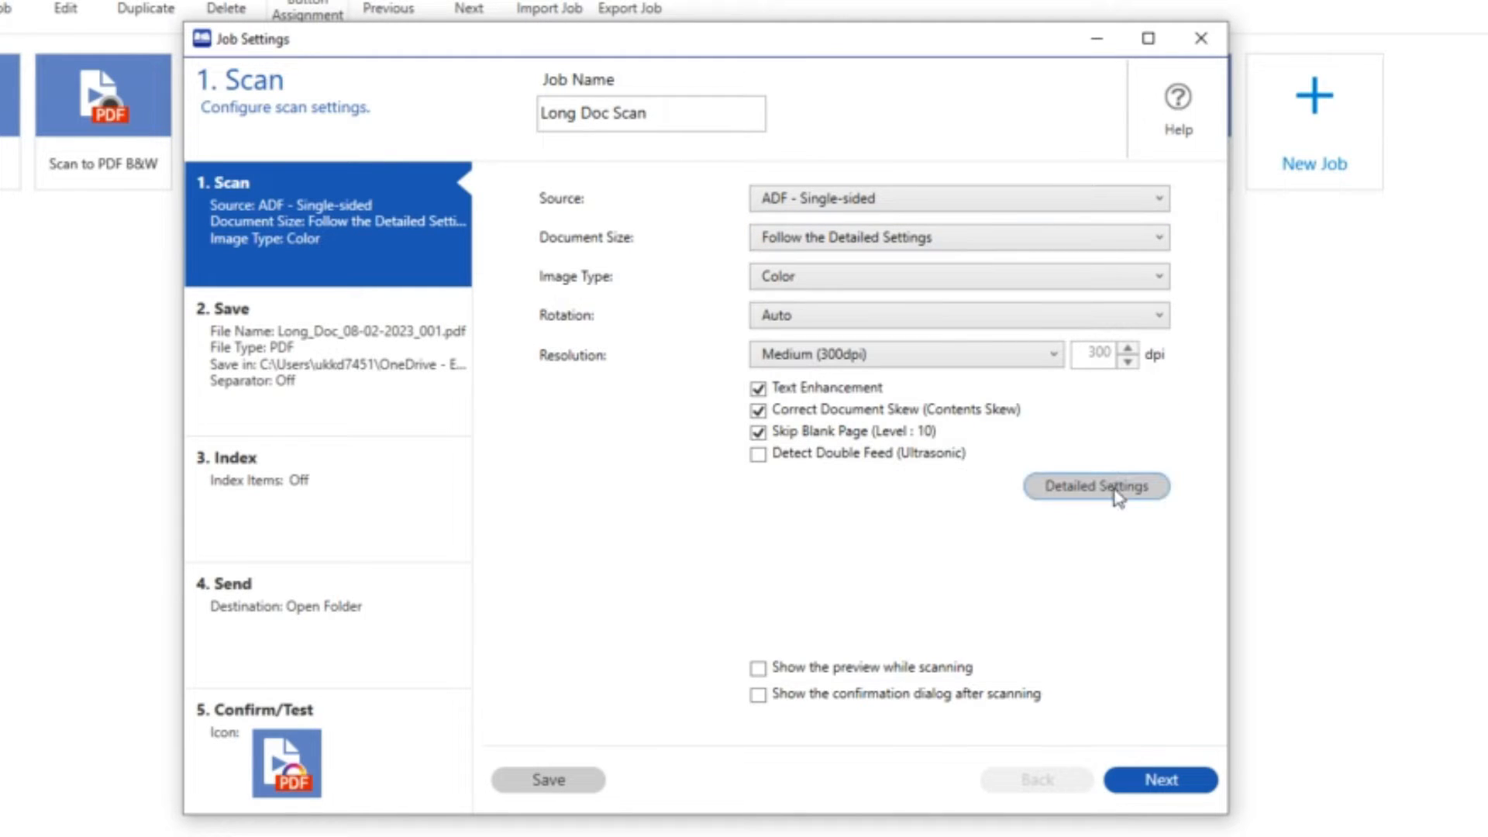
click(1097, 486)
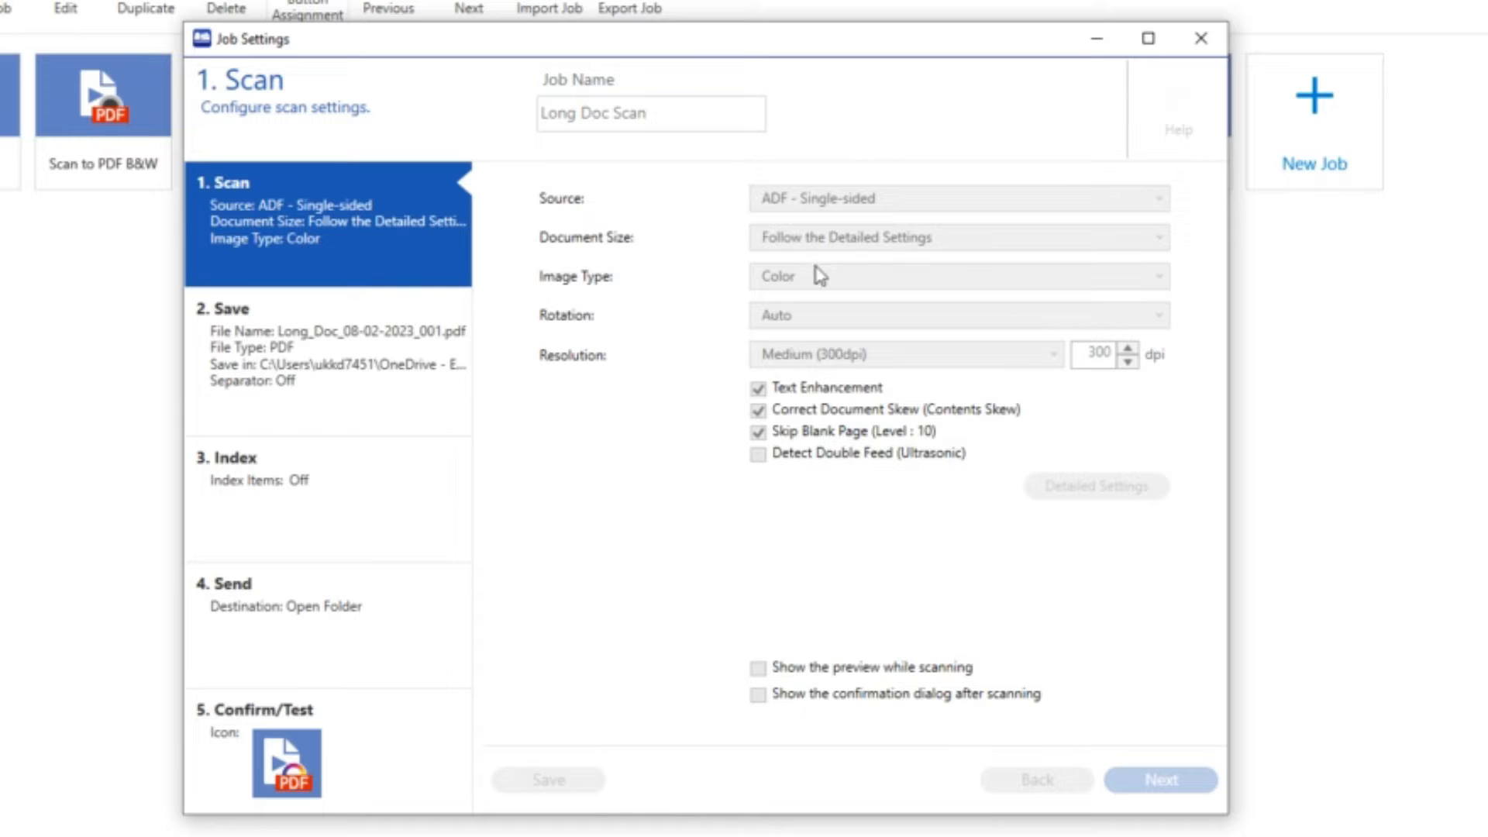
mouse_move(1099, 514)
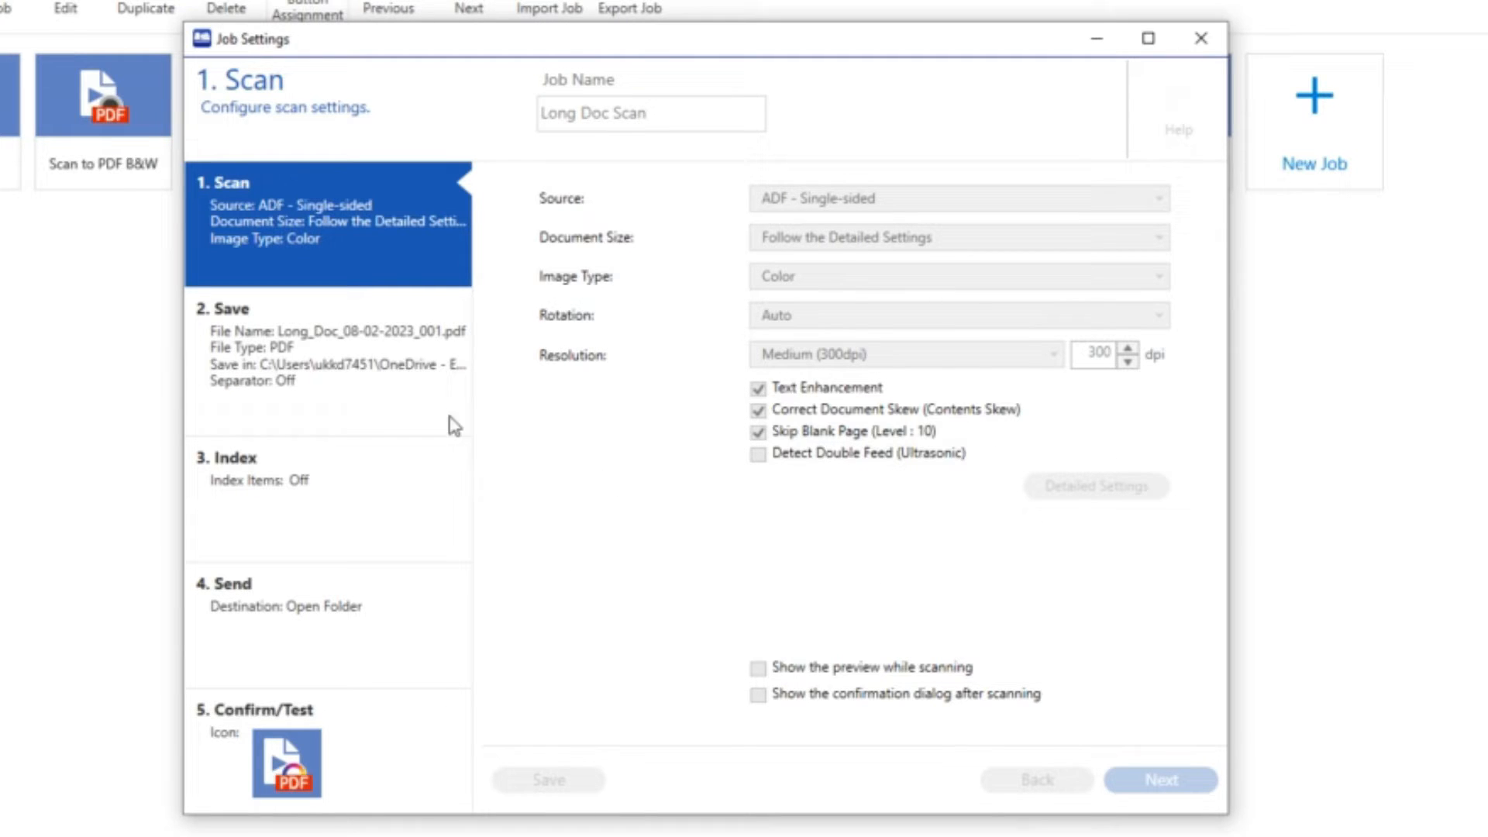
mouse_move(288, 402)
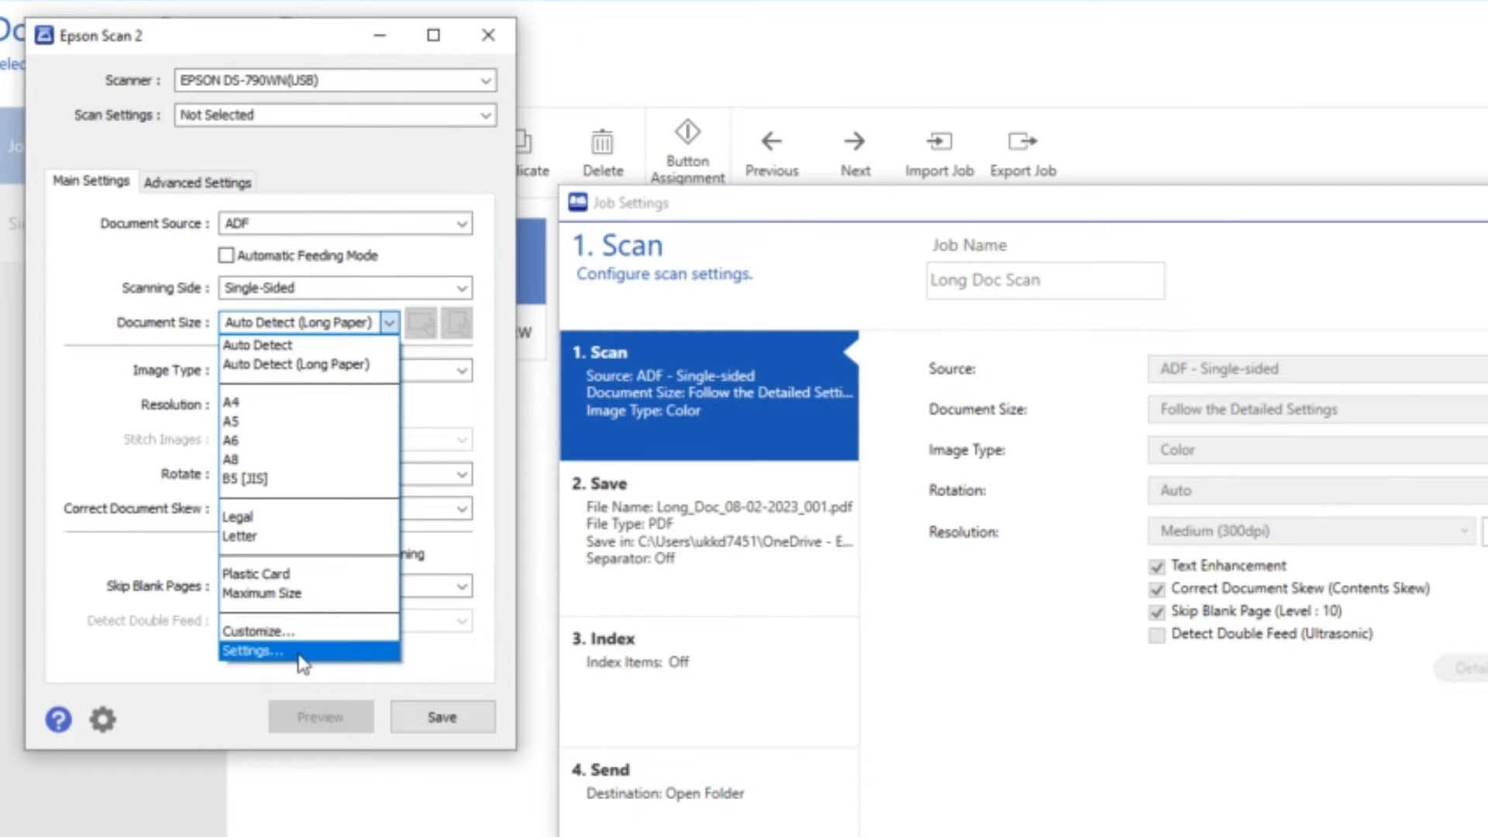
- Set Epson Scan 2's Document Size to Auto Detect (Long Paper), leaving crop margins unchanged, and save
click(256, 652)
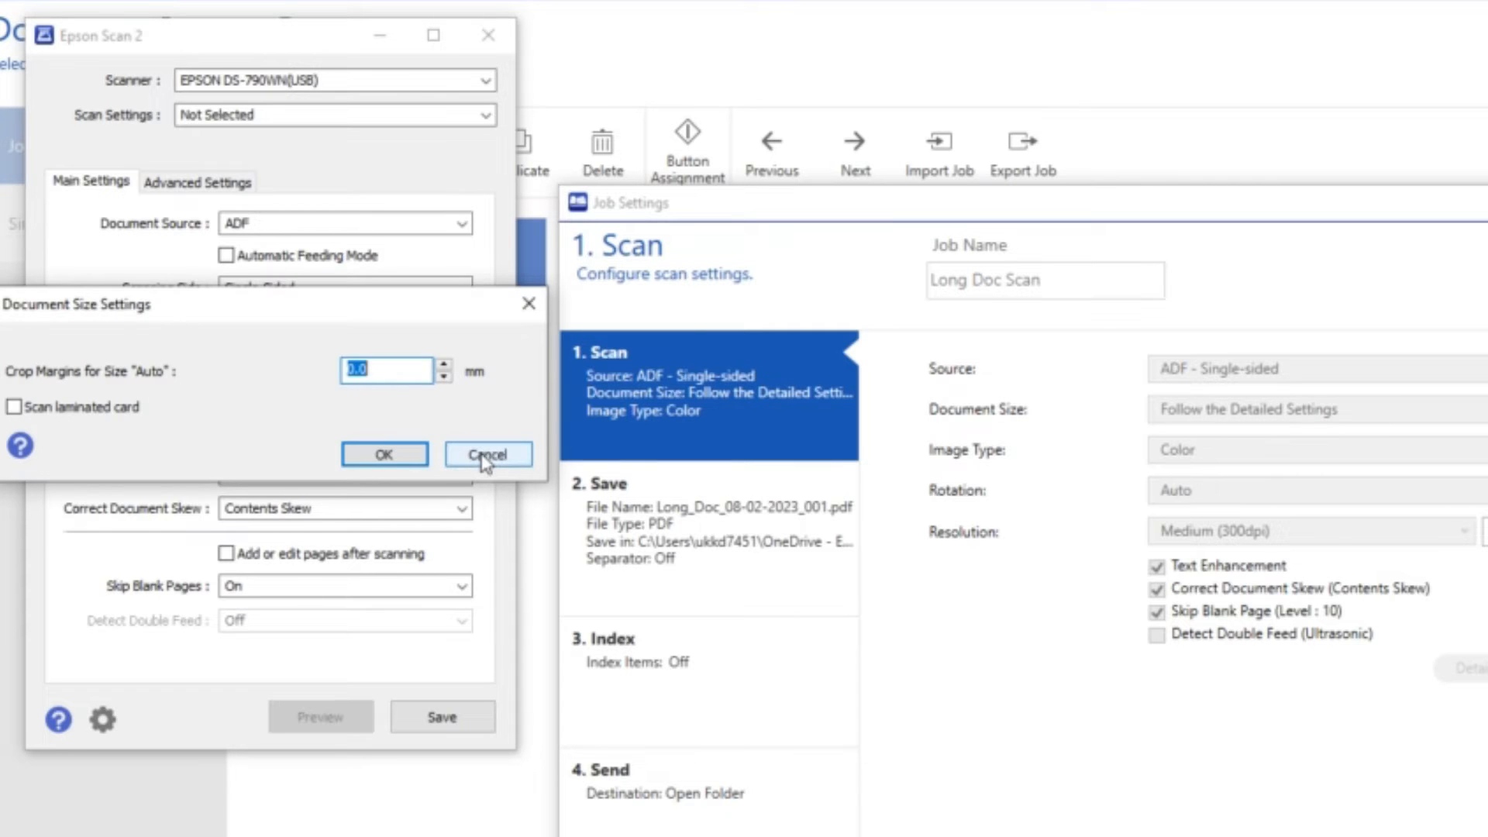
click(487, 454)
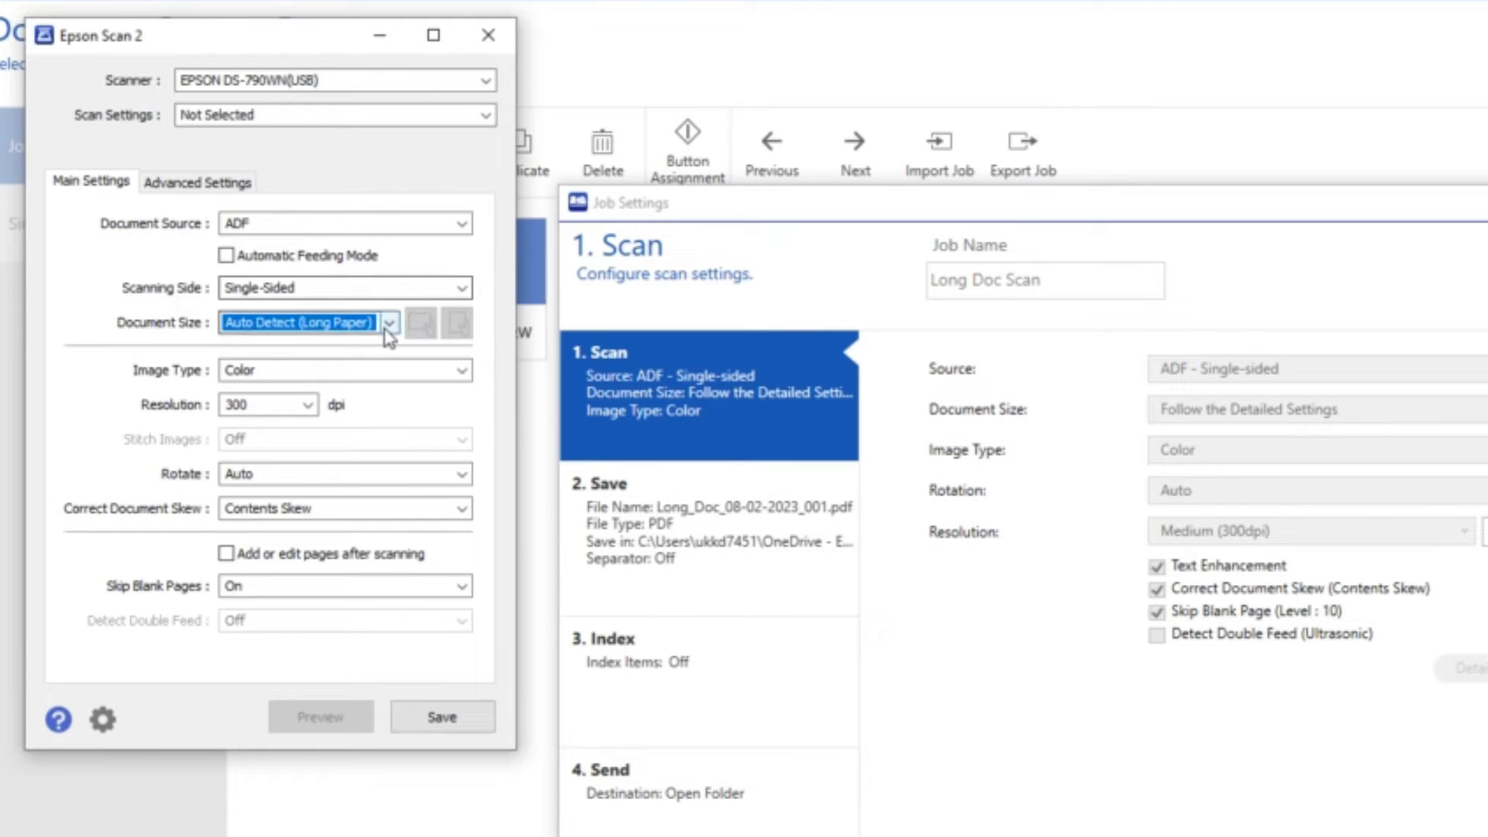
click(390, 323)
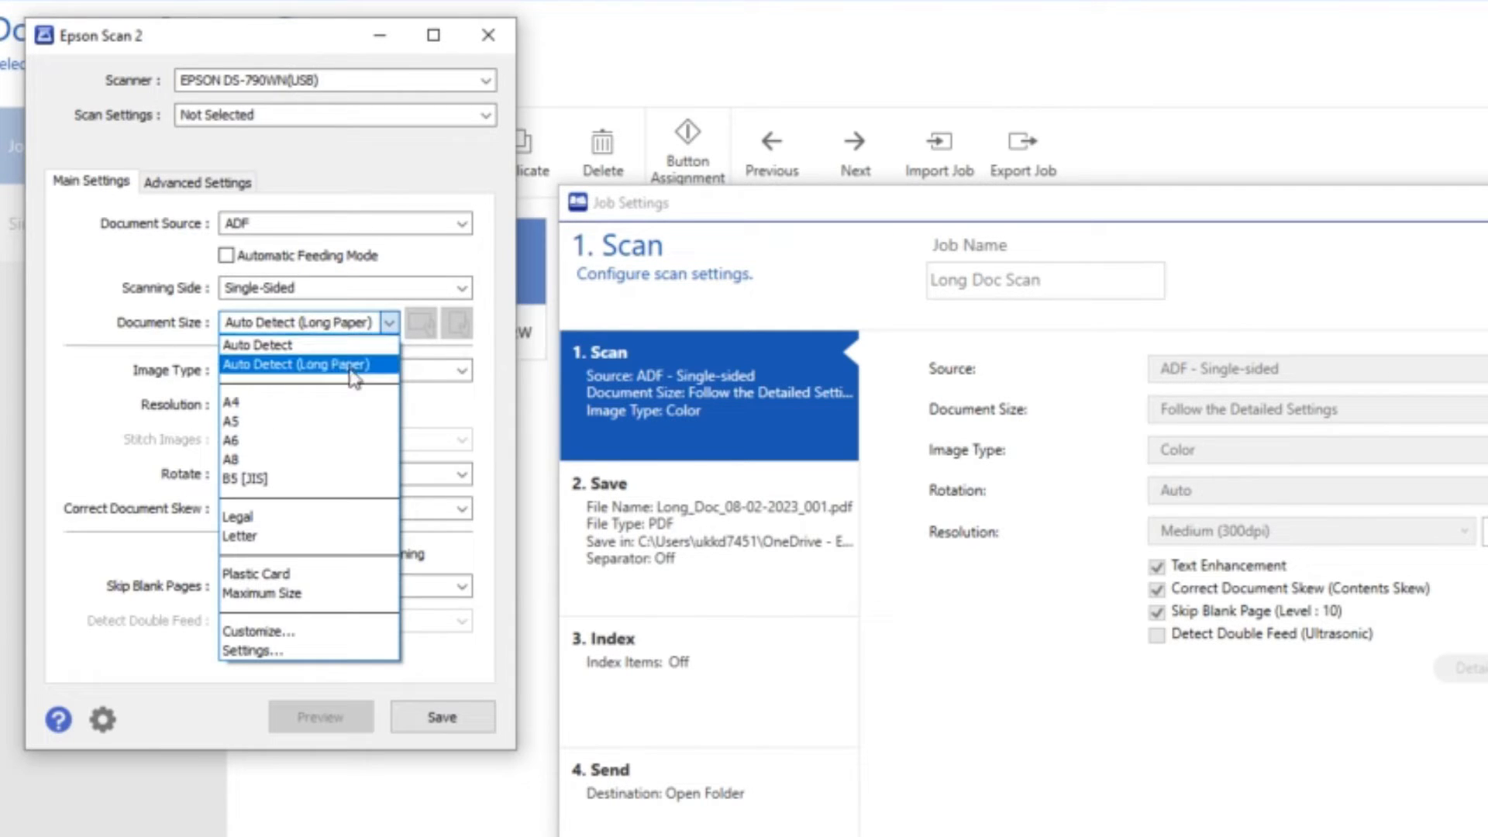
click(295, 365)
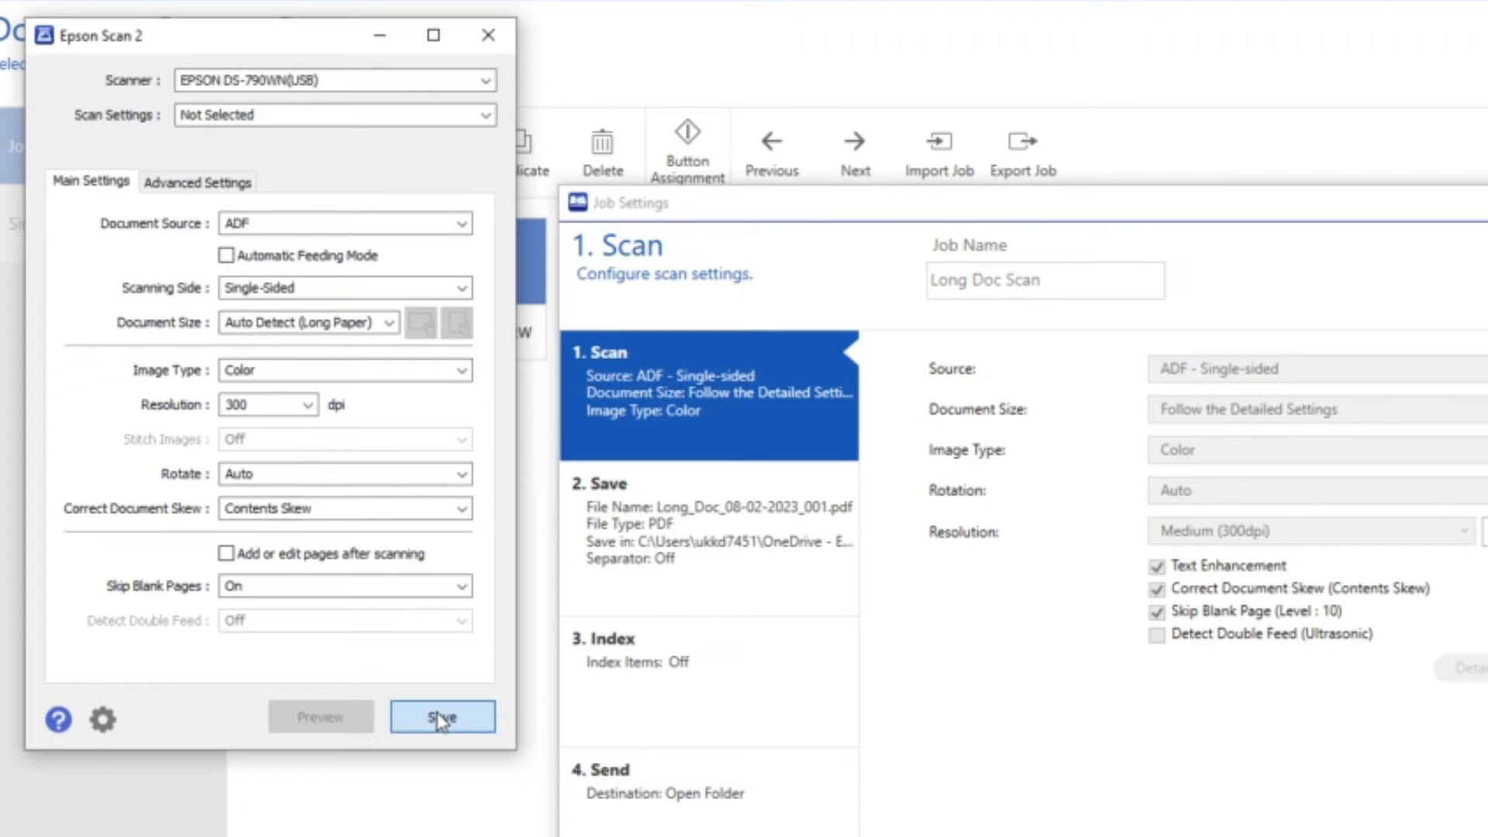
click(442, 717)
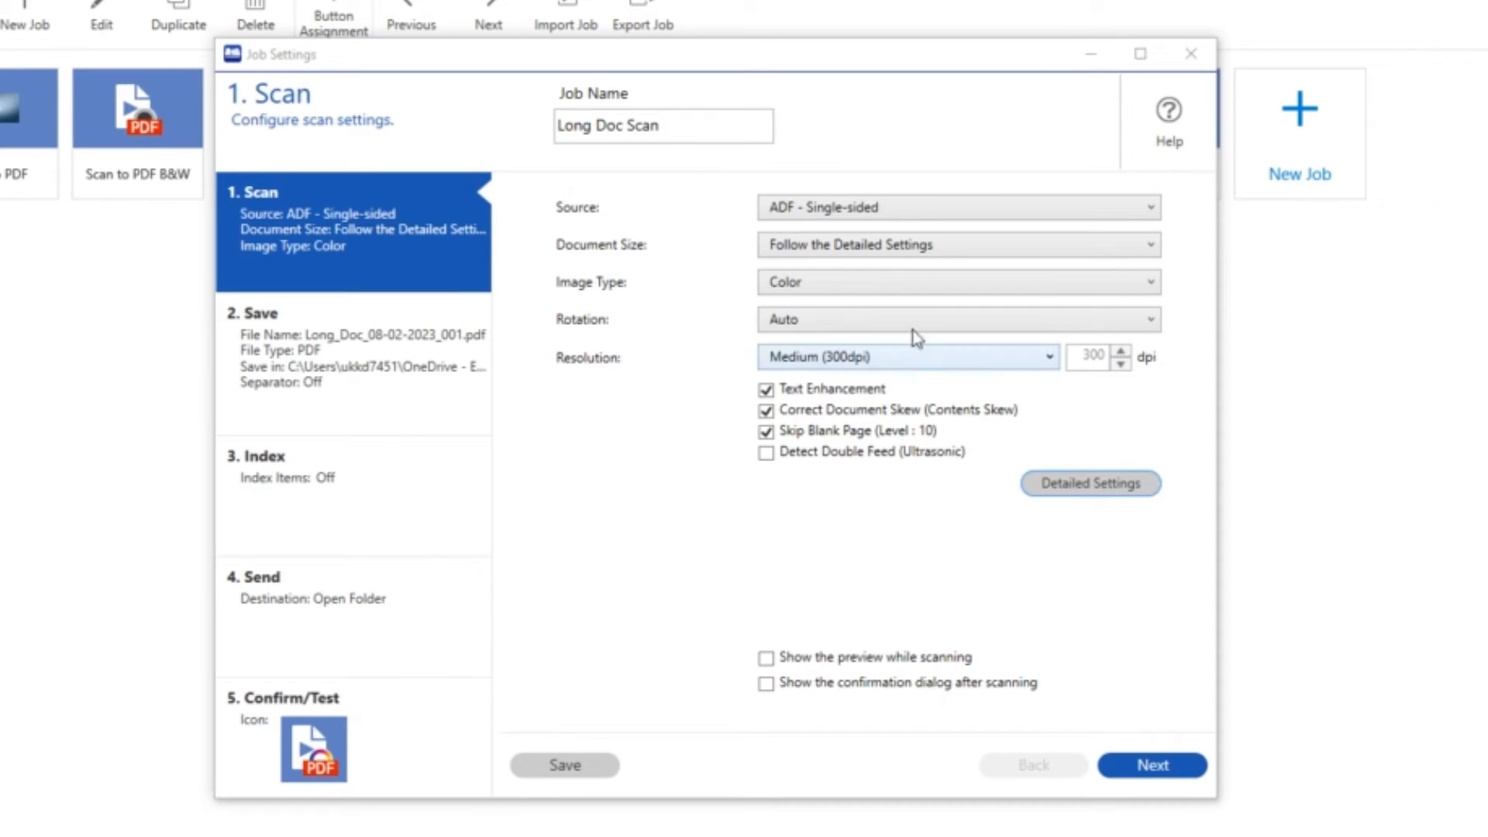
- Keep resolution at Medium (300dpi), turn off Skip Blank Page, and advance to Save settings
click(1138, 282)
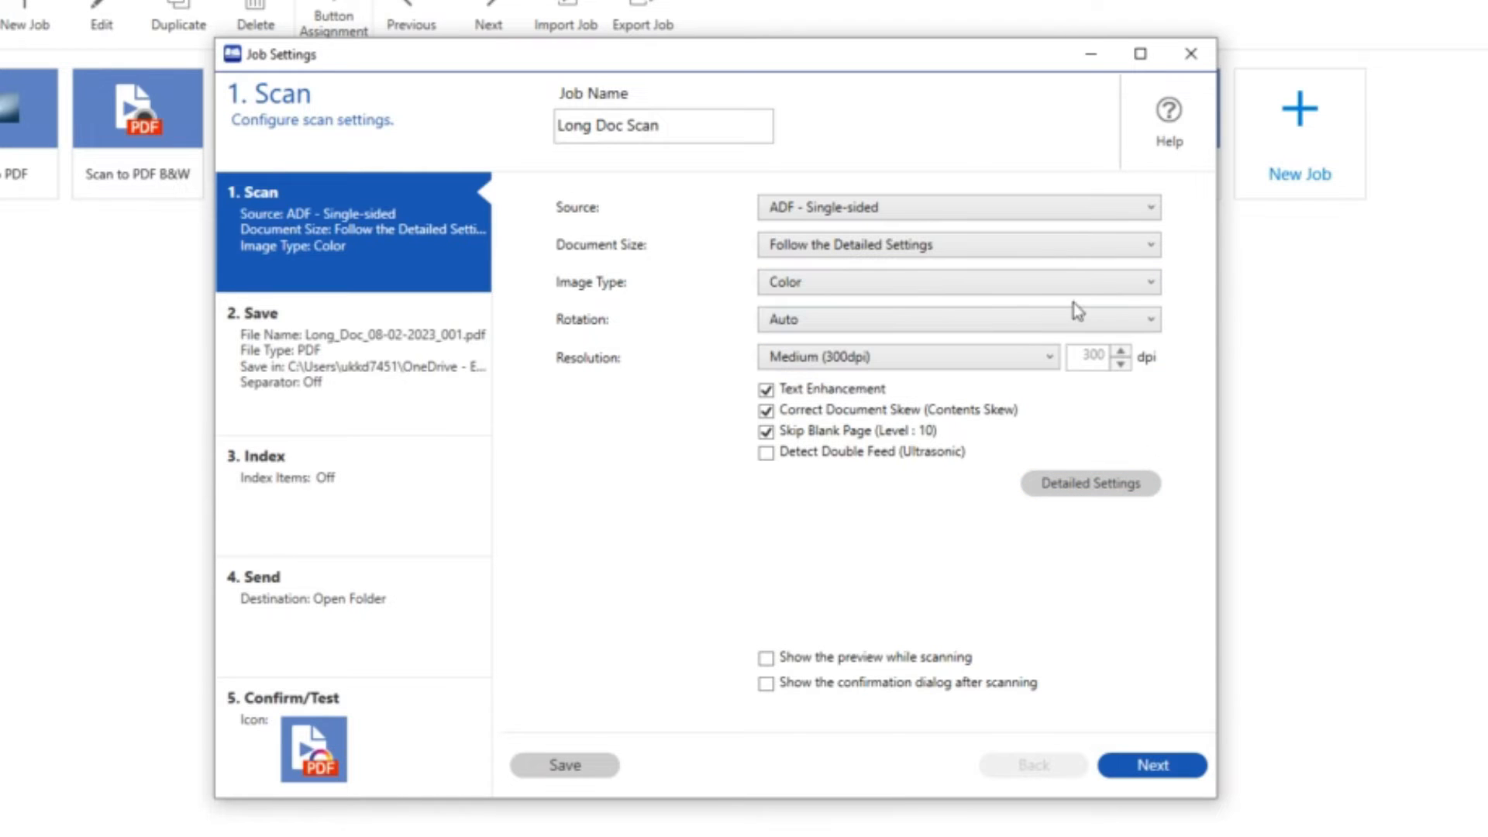
click(958, 319)
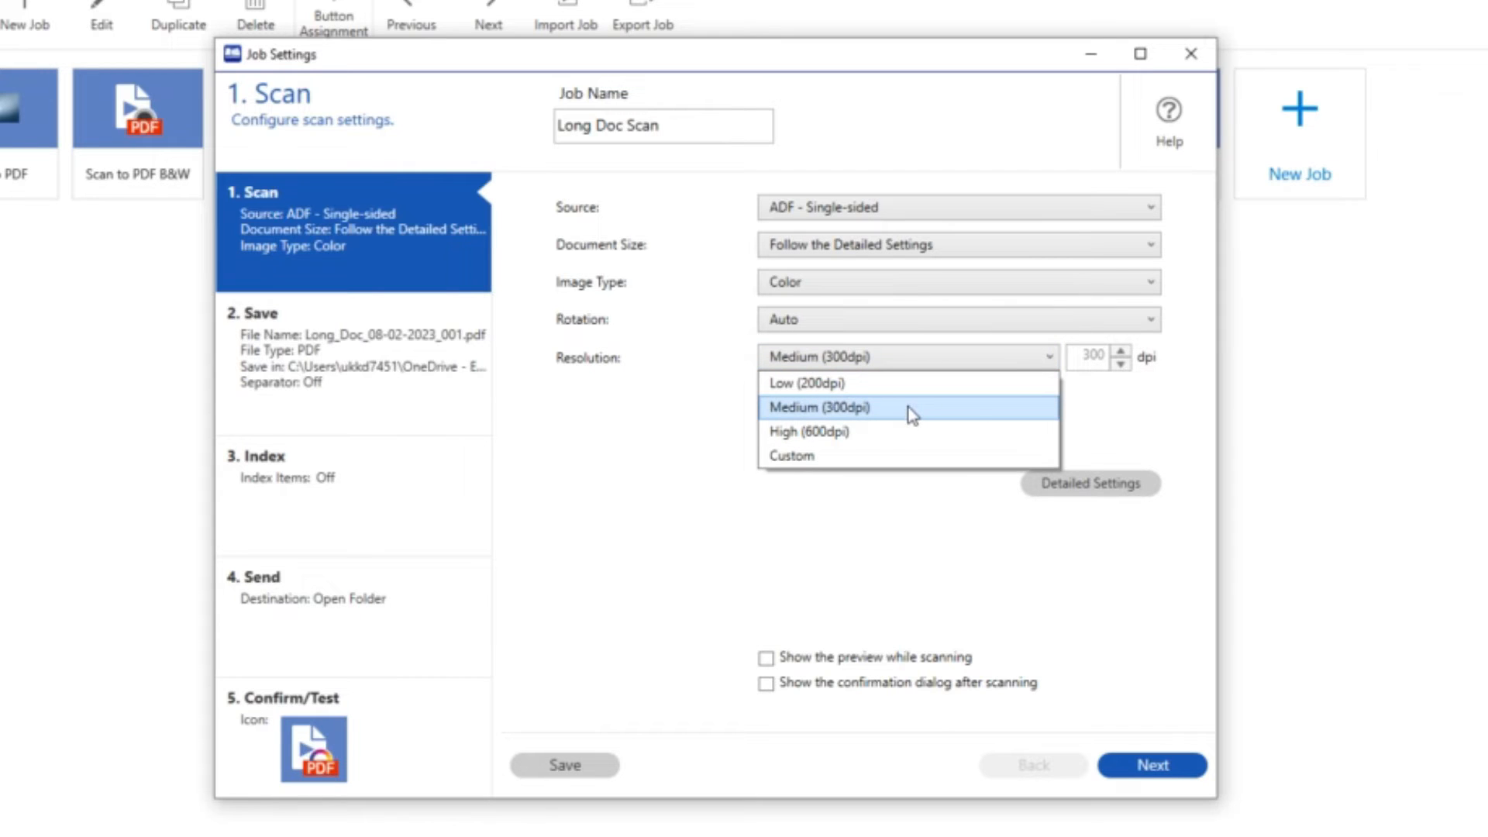
click(819, 407)
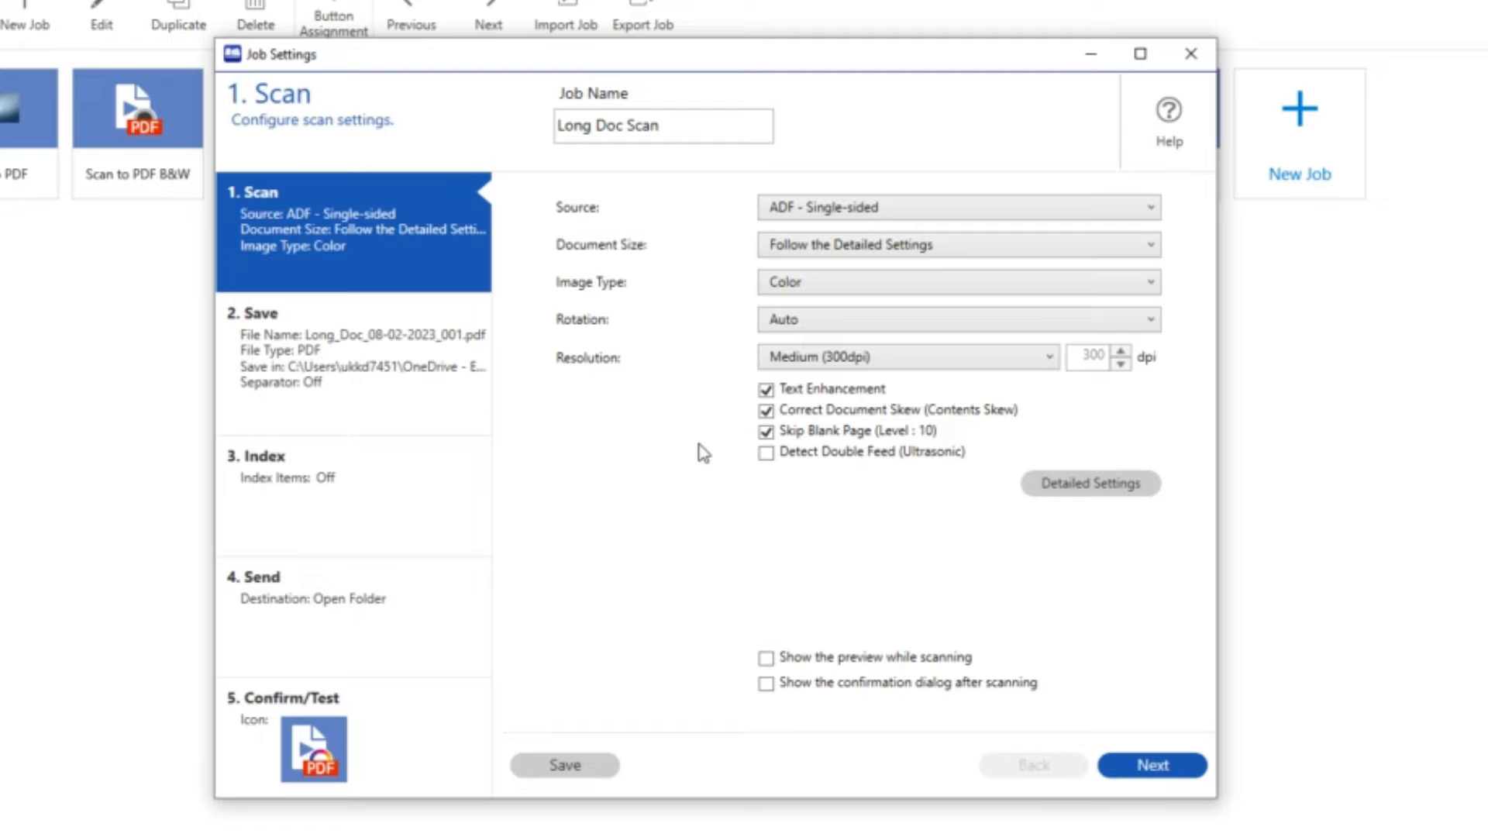
click(765, 432)
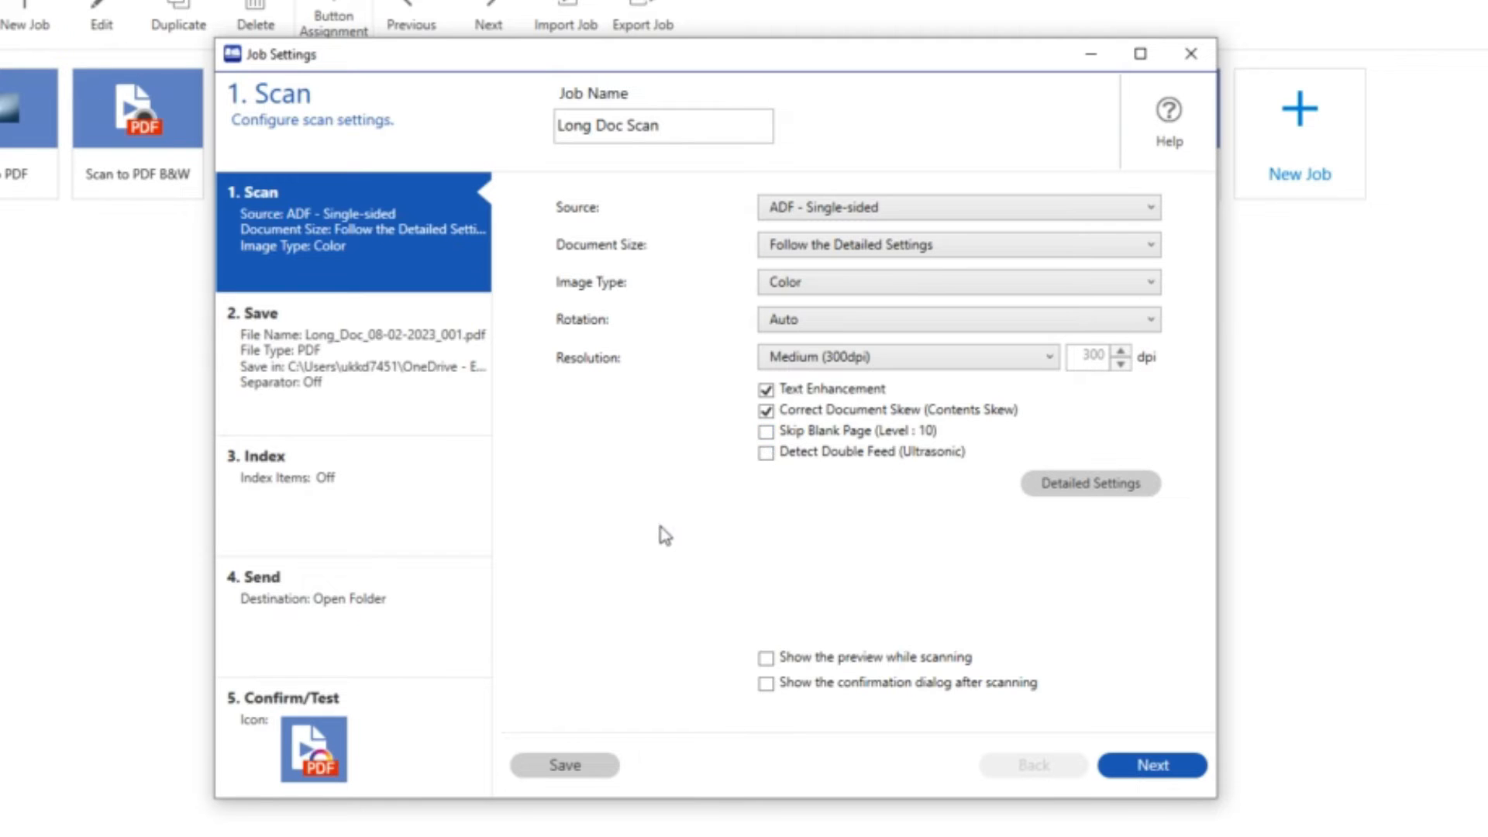
click(1152, 765)
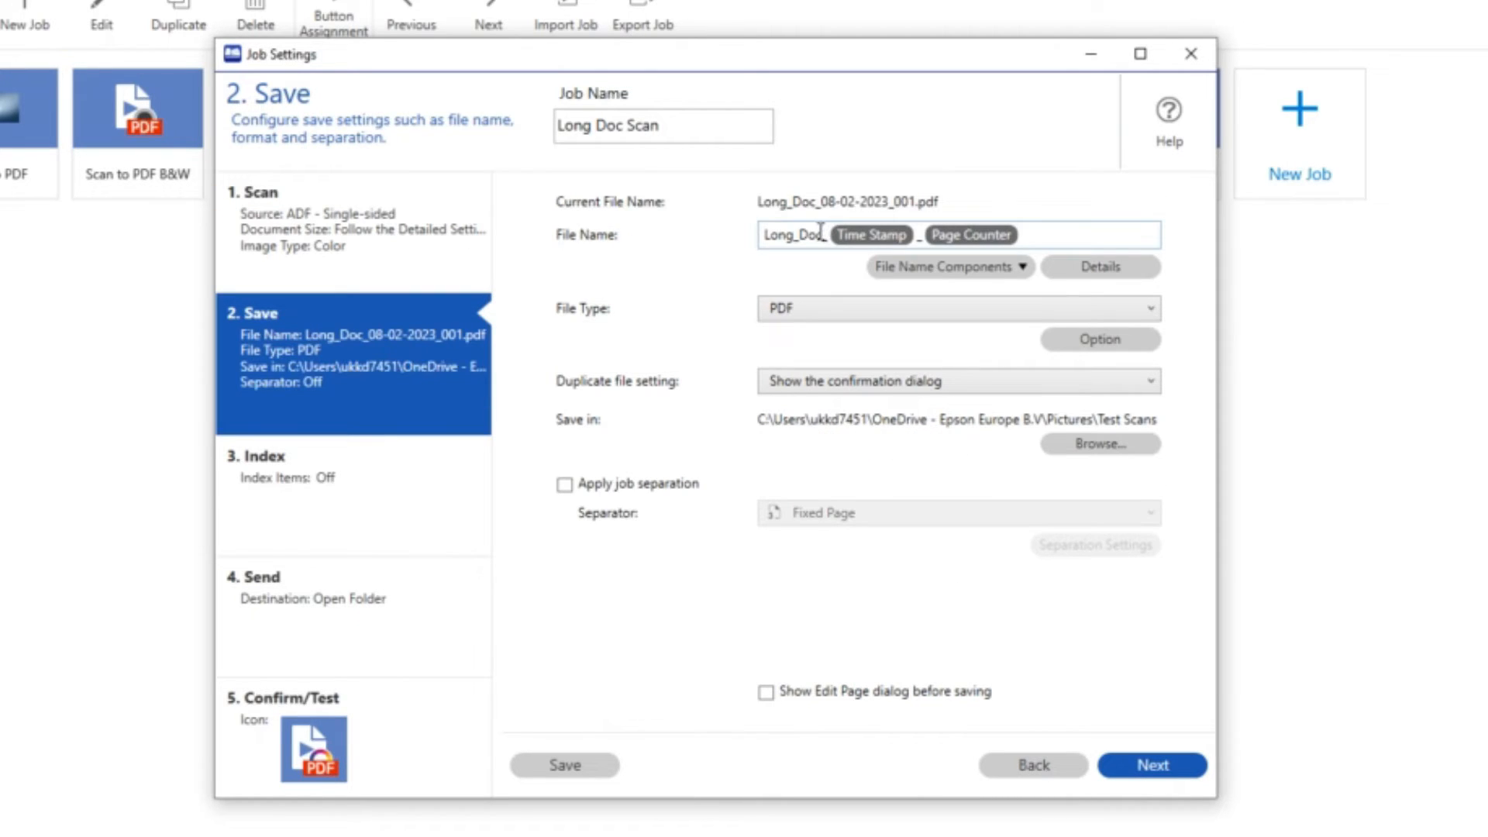
- Review the Long Doc Scan save step and save the job settings
double_click(803, 235)
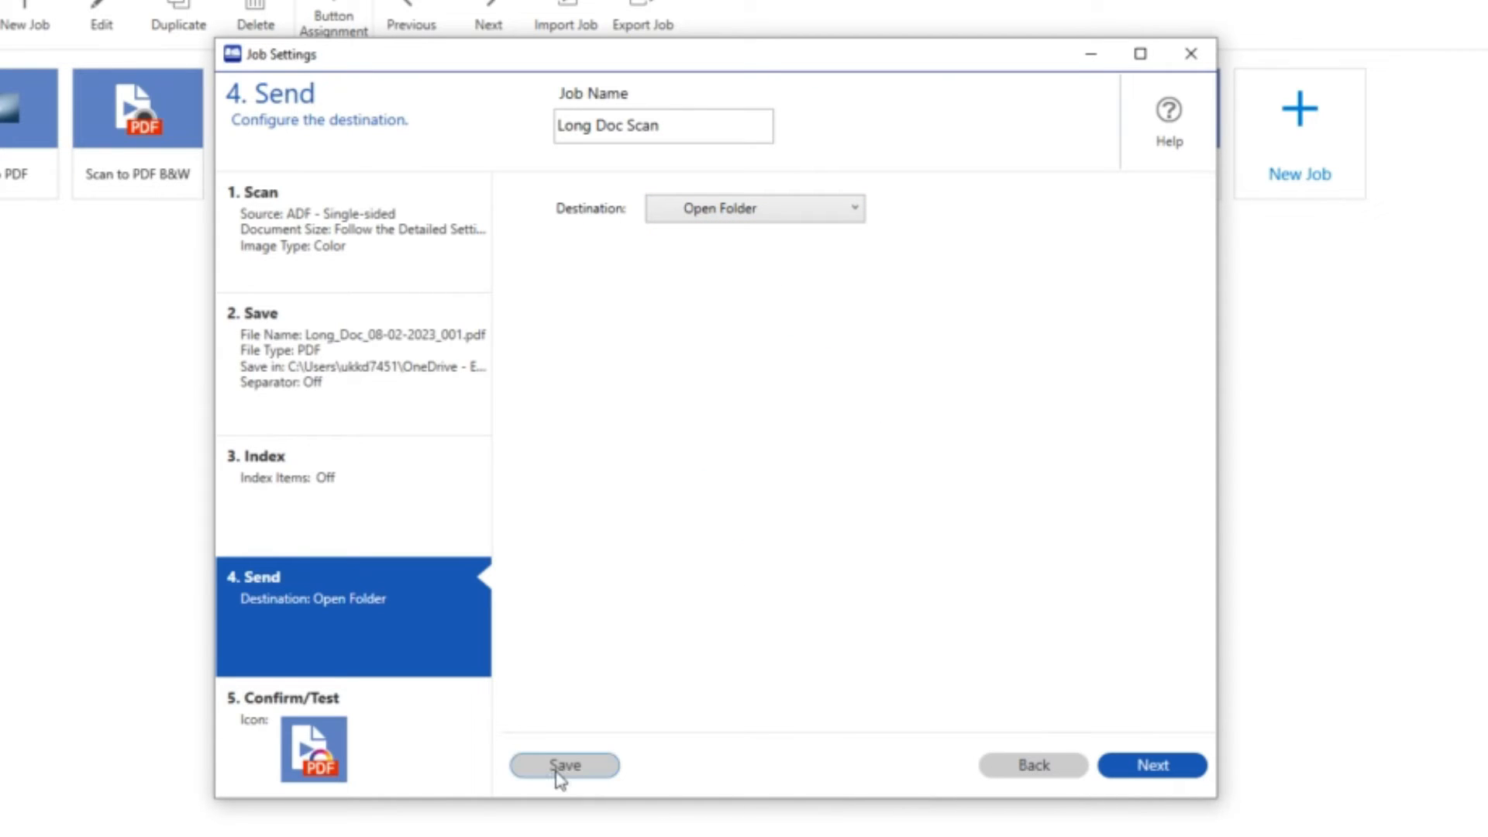
click(565, 765)
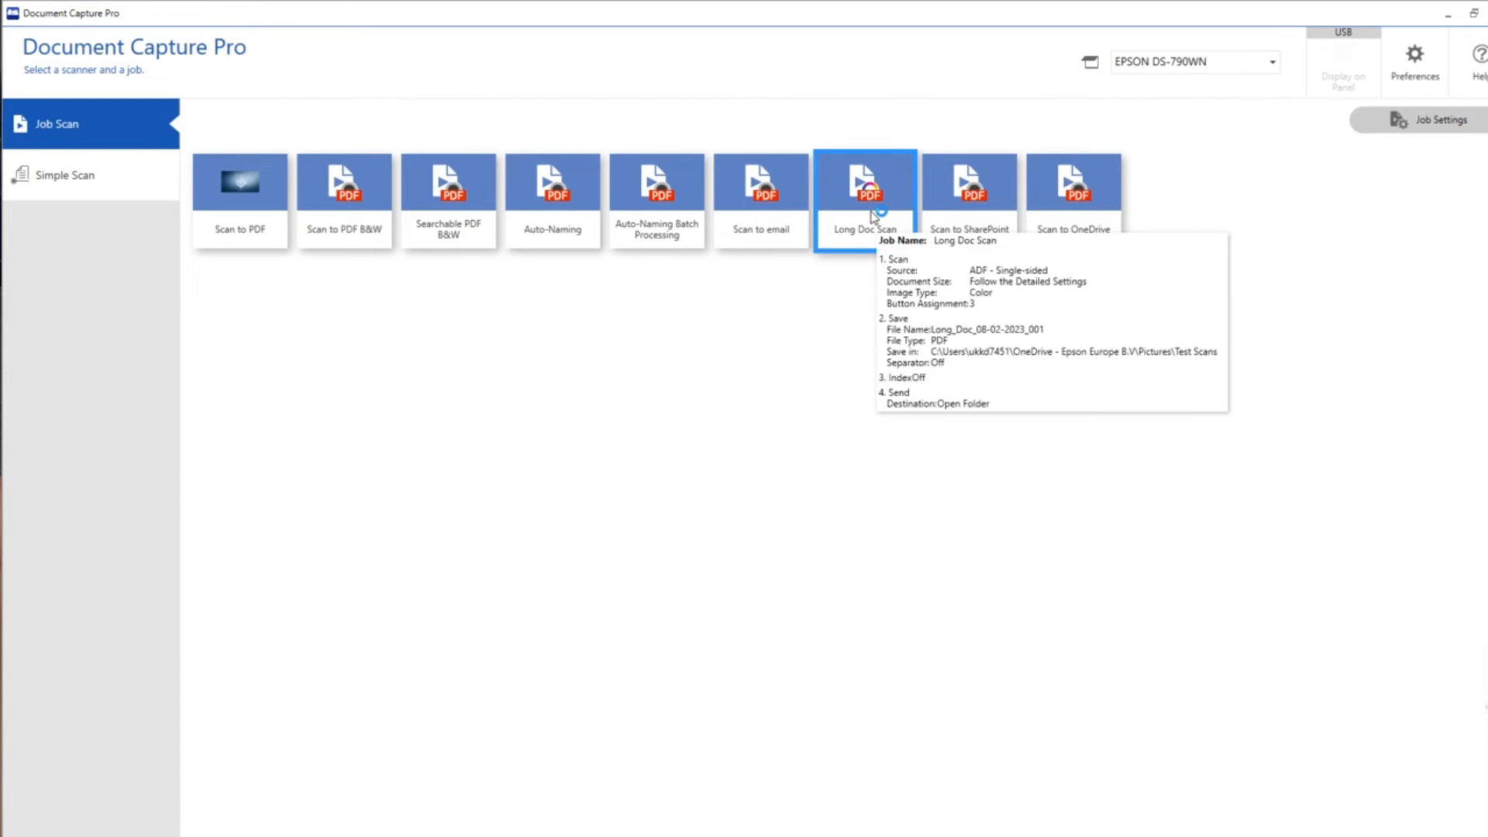
click(866, 184)
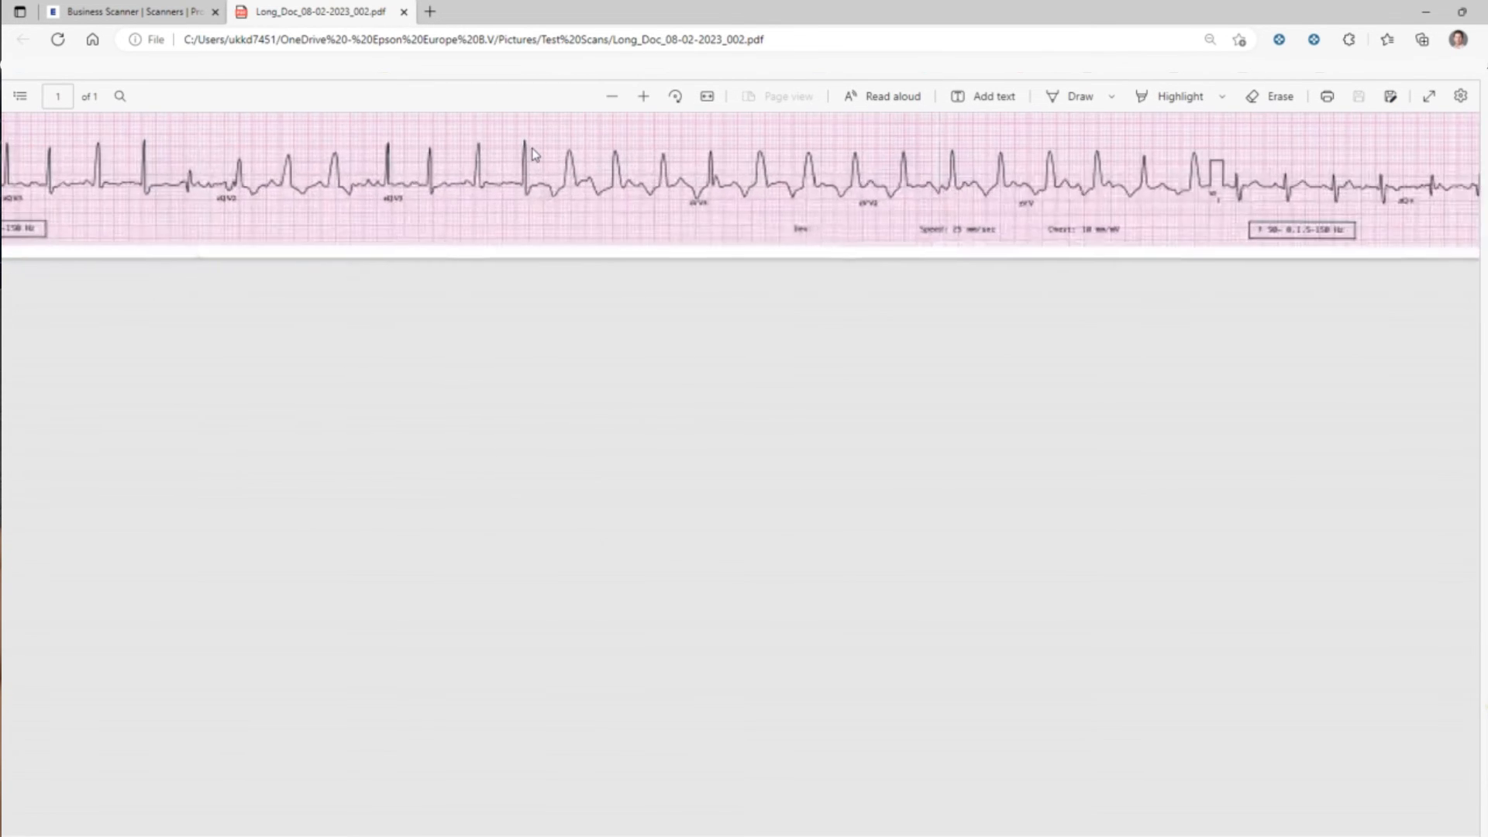
- Zoom the ECG PDF in twice, then back out once in Edge's viewer
click(642, 96)
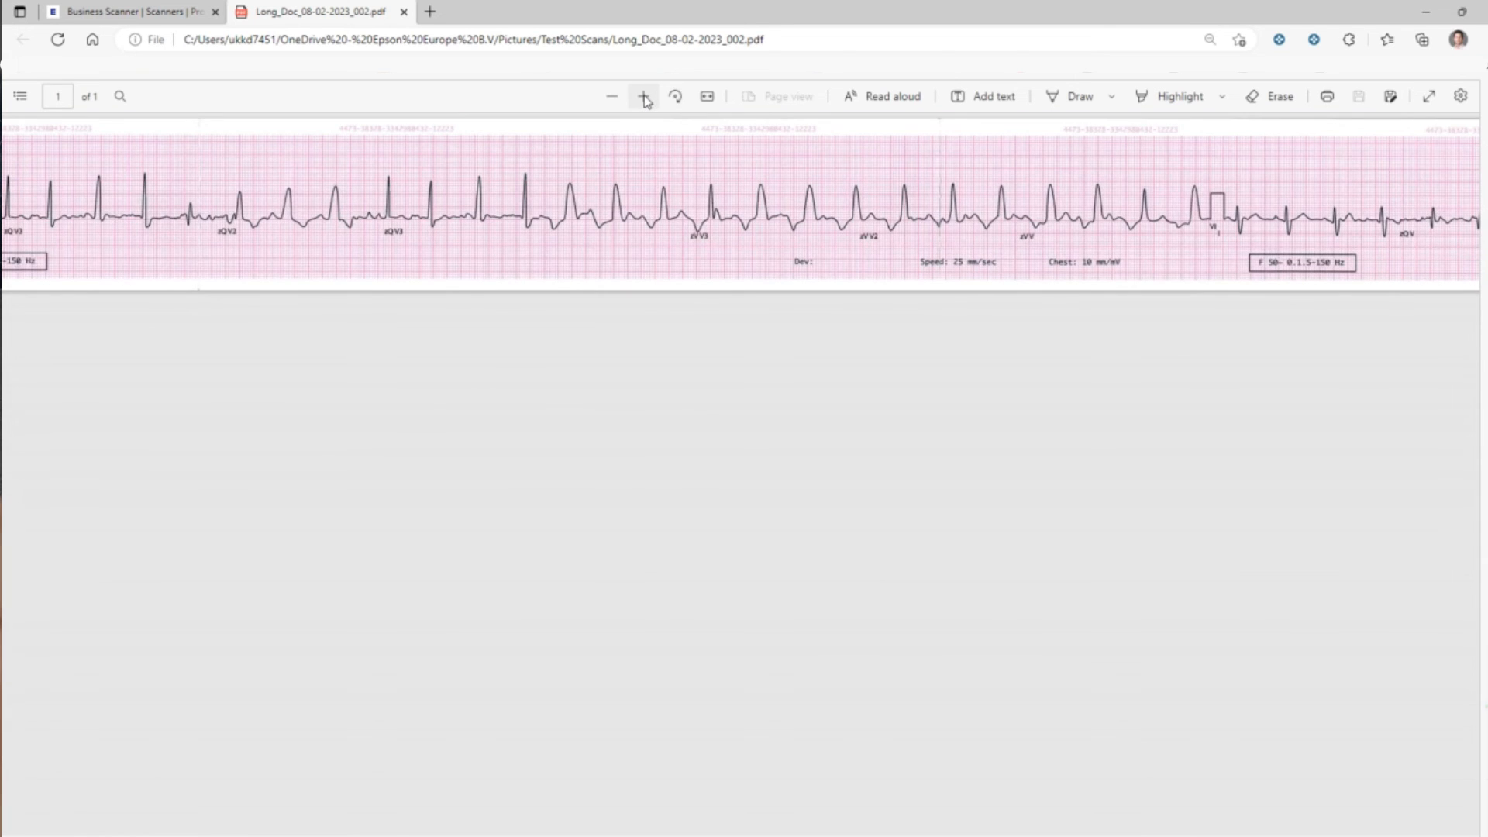
click(643, 95)
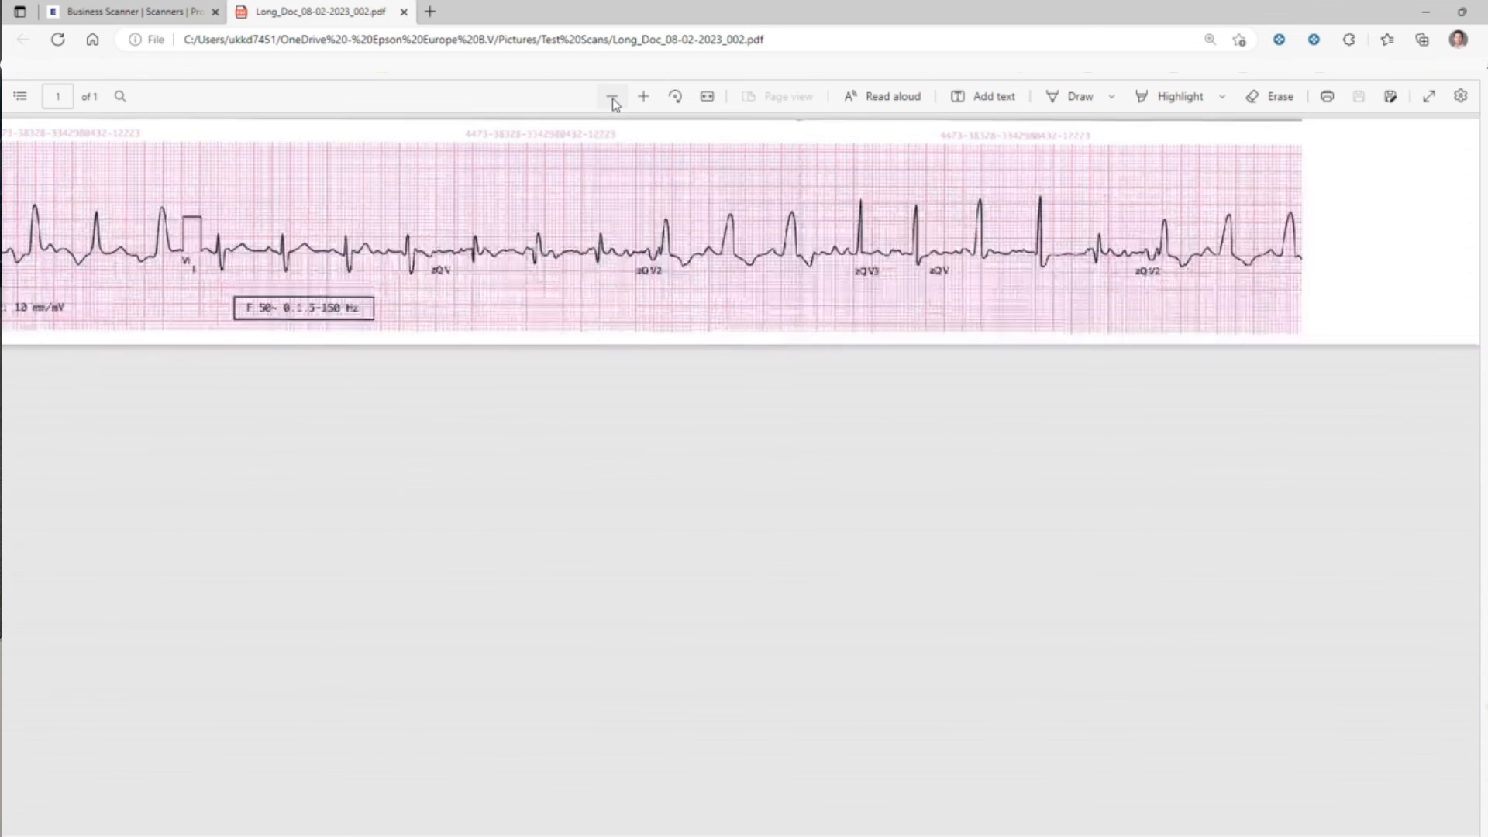
click(611, 96)
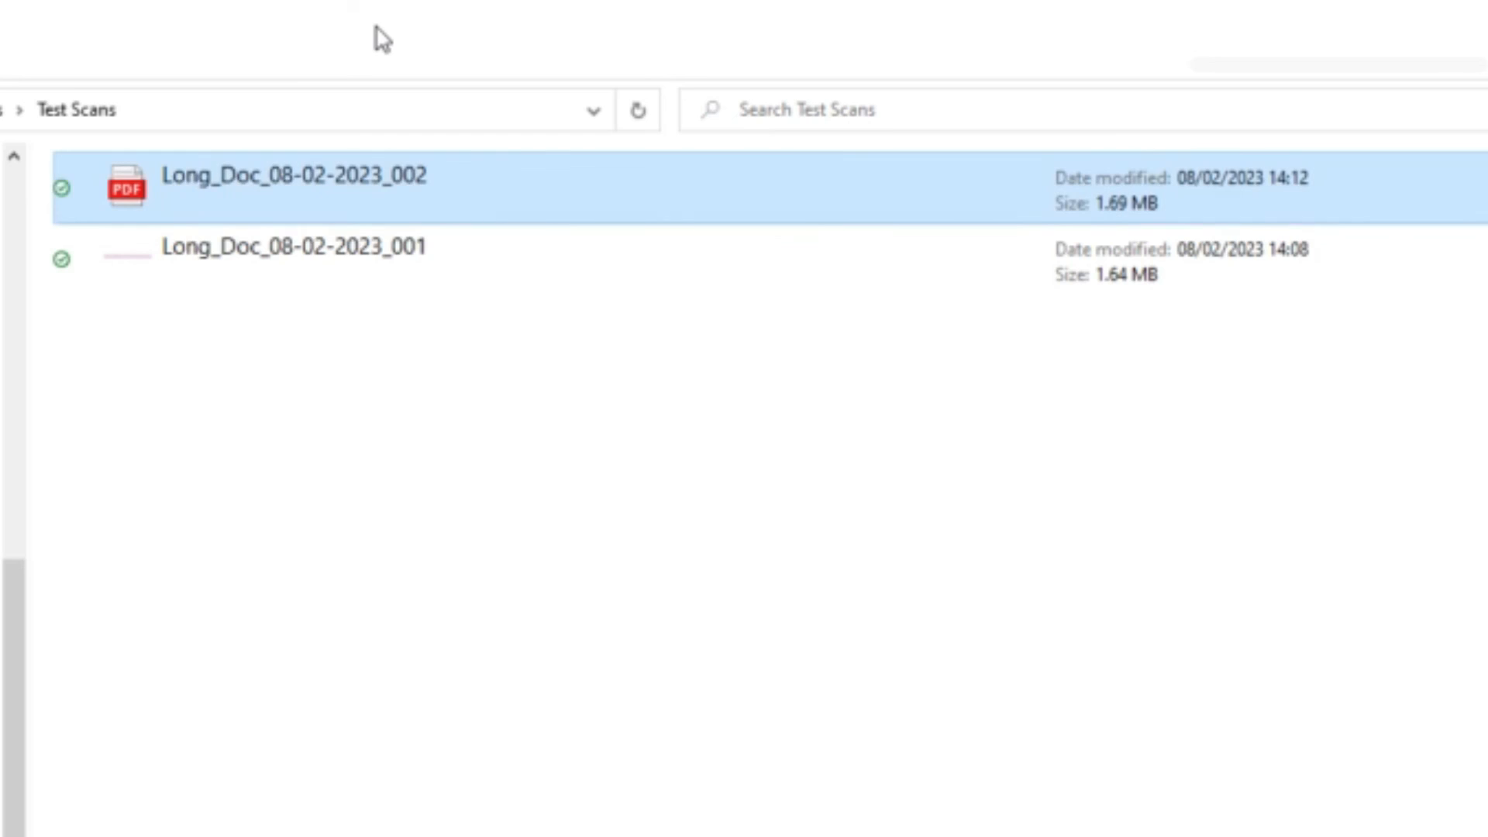
mouse_move(1141, 201)
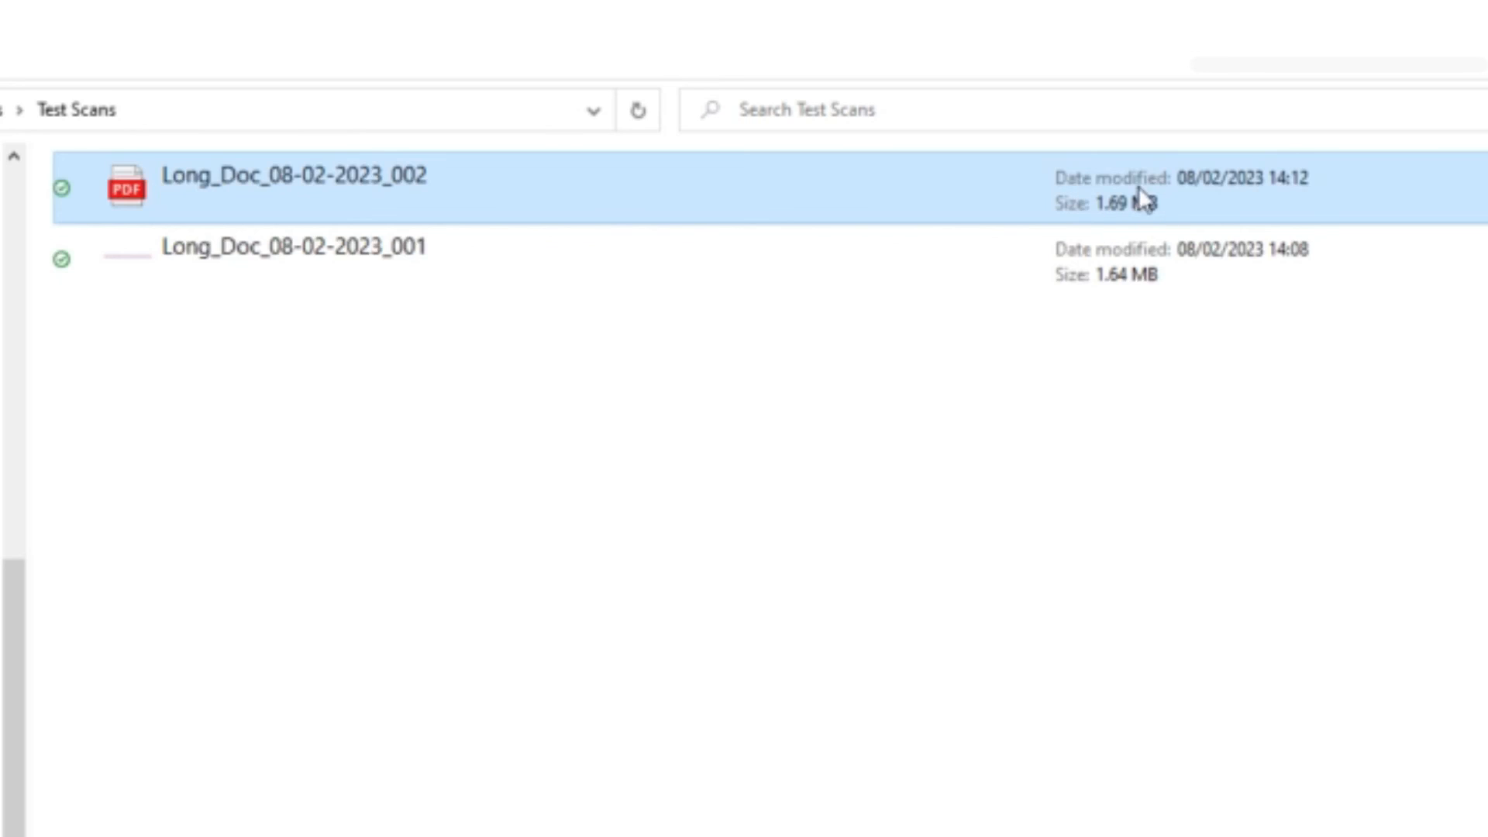